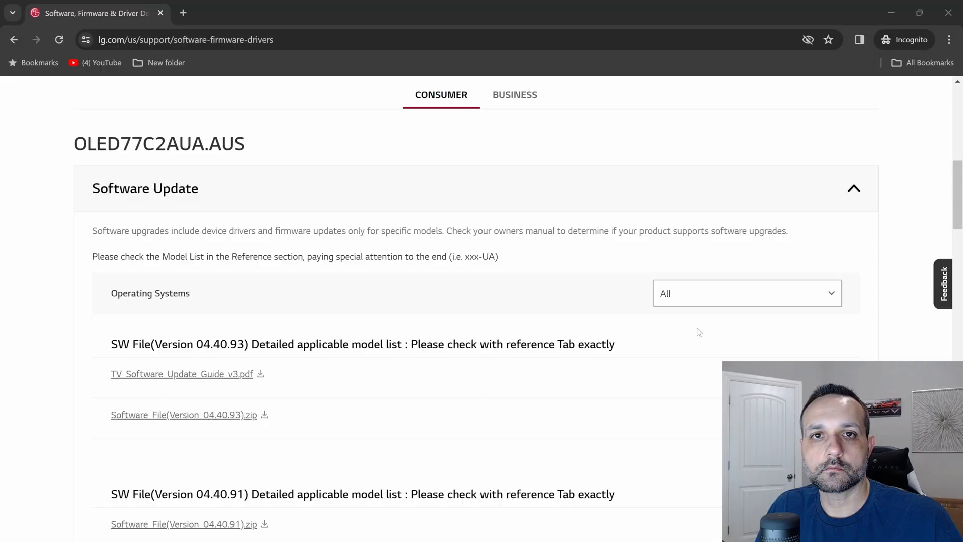
pyautogui.moveTo(756, 140)
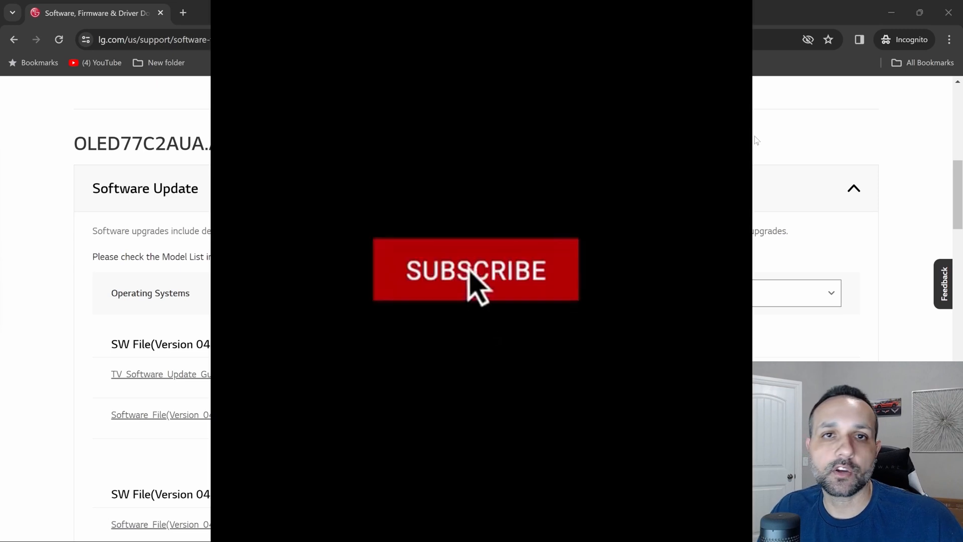
pyautogui.click(475, 270)
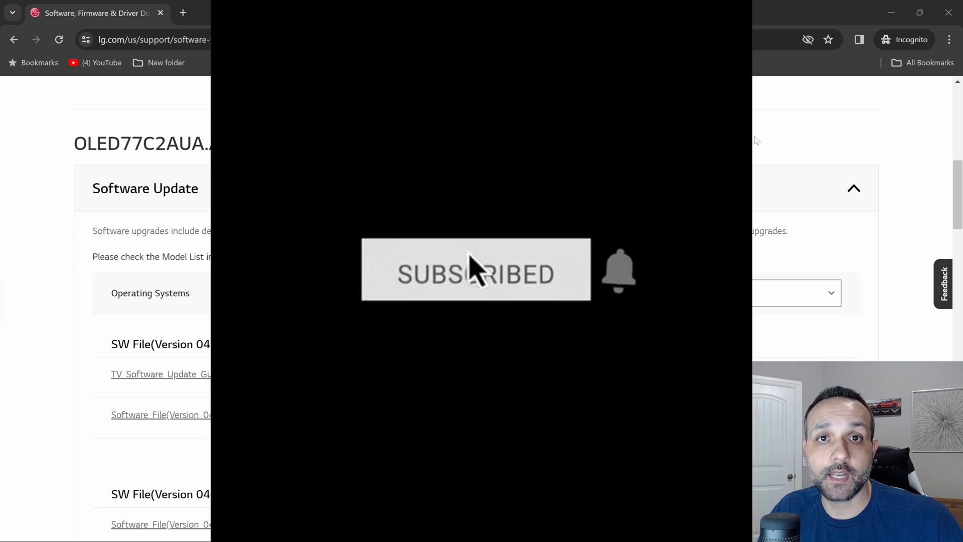